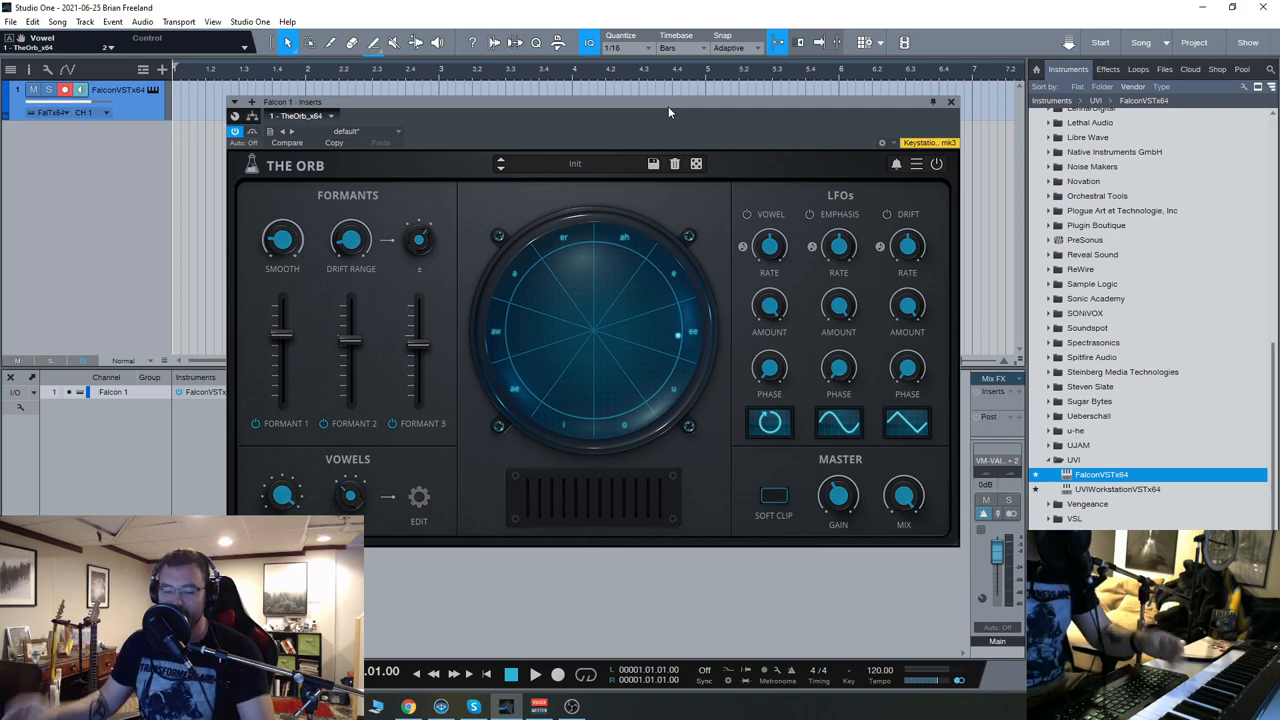
mouse_move(583, 434)
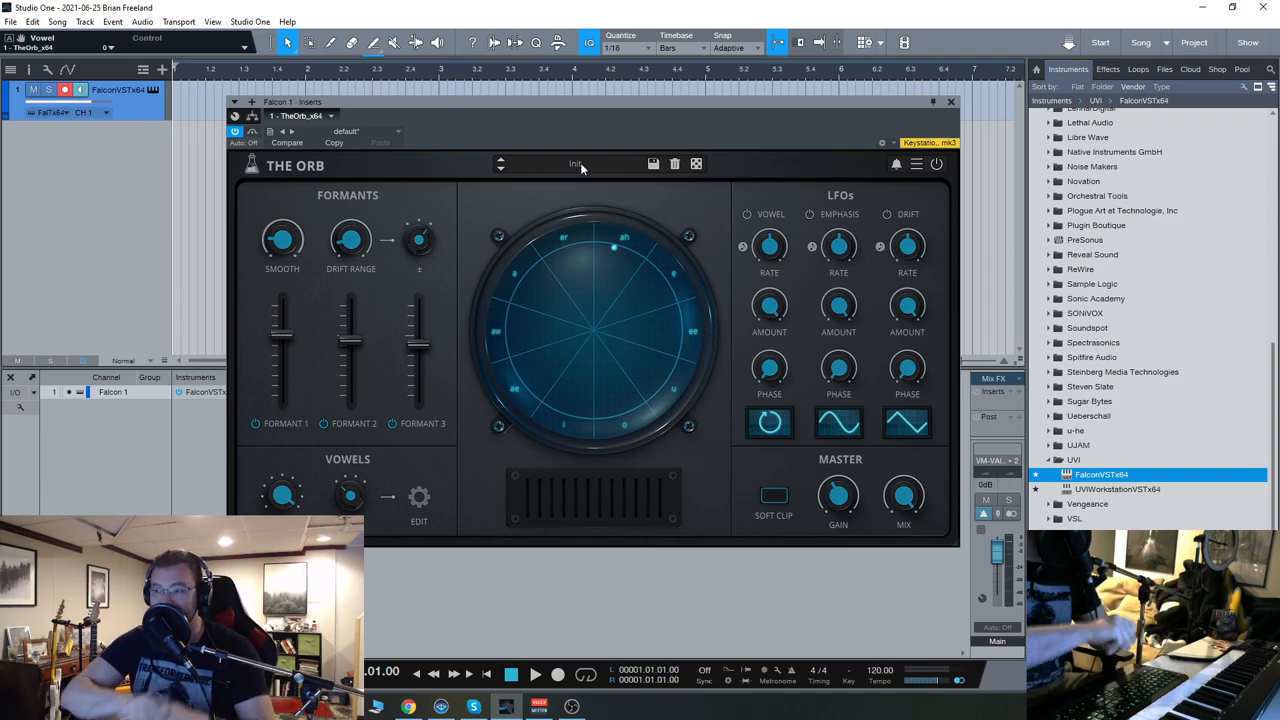
mouse_move(657, 421)
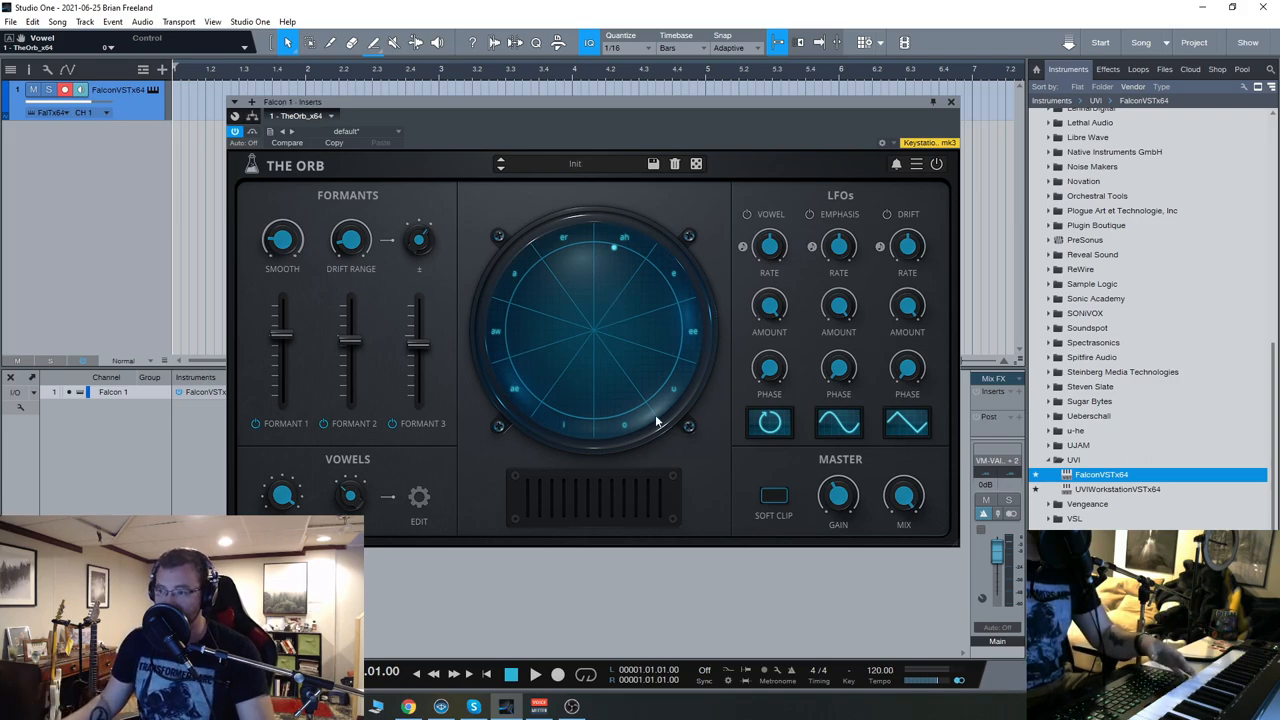
mouse_move(568, 294)
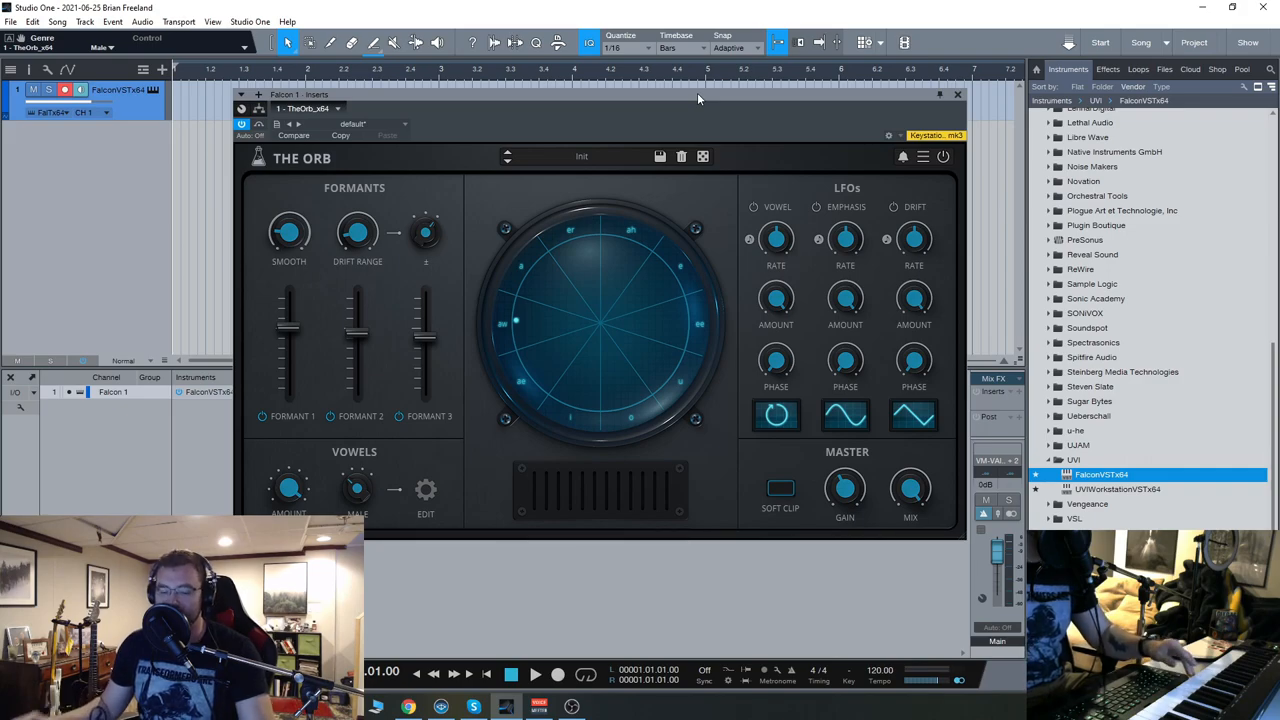
Load the Racer factory preset into The Orb from its preset list.
click(582, 156)
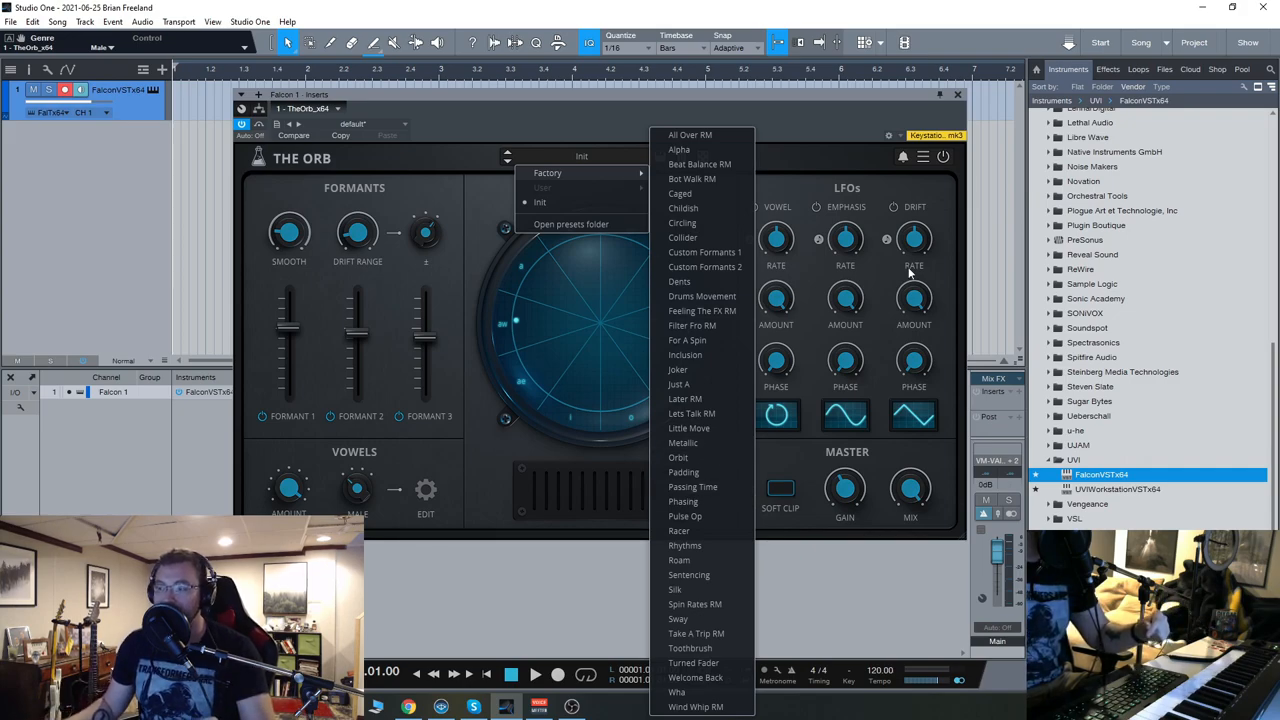
mouse_move(901, 215)
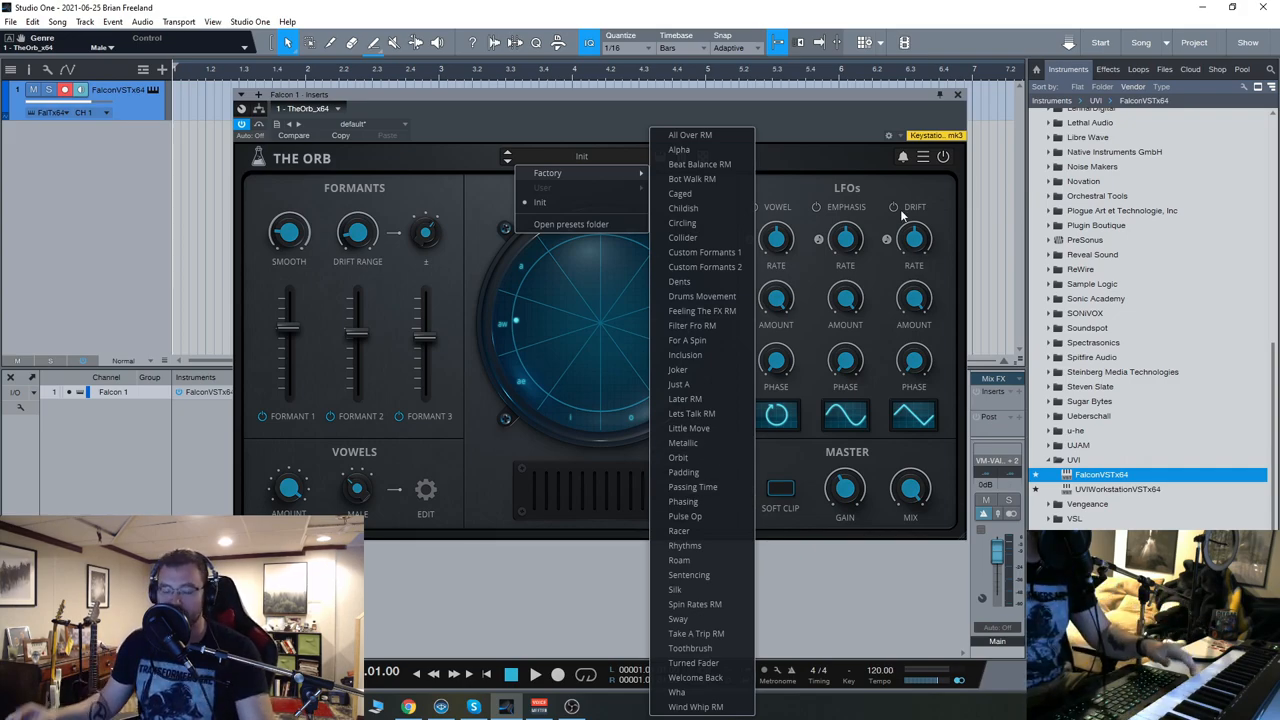
mouse_move(870, 263)
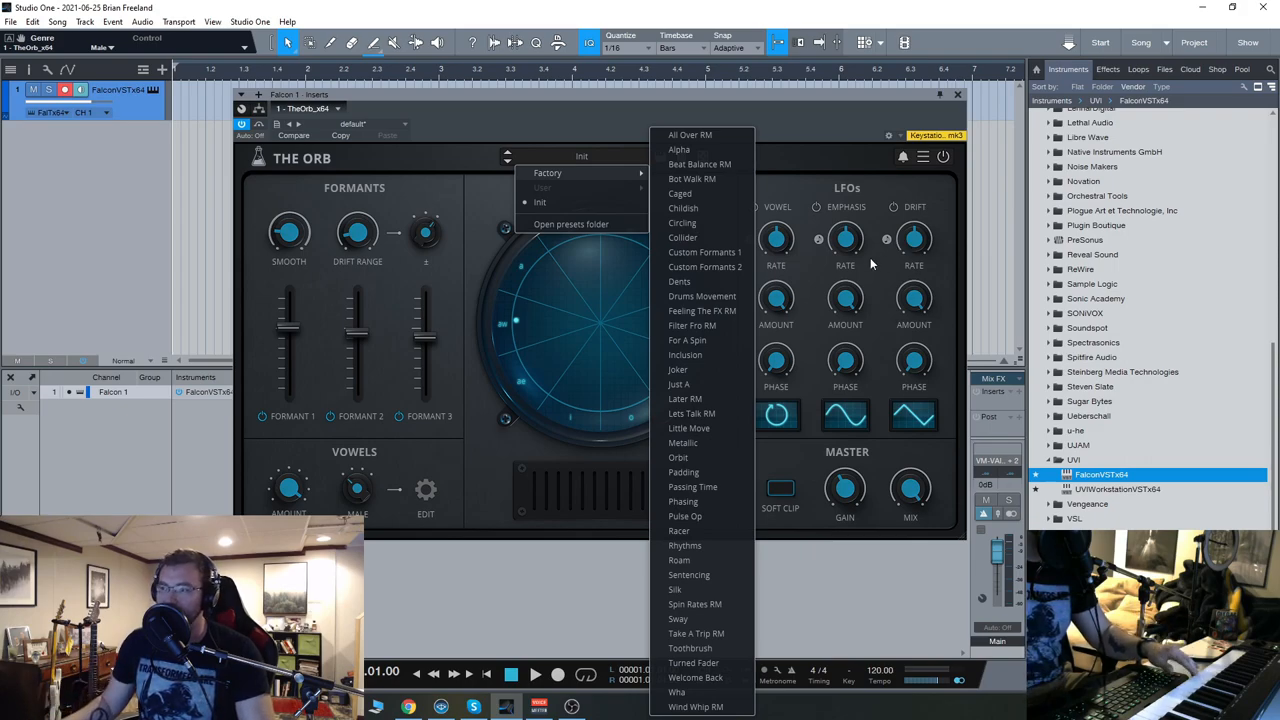
click(679, 149)
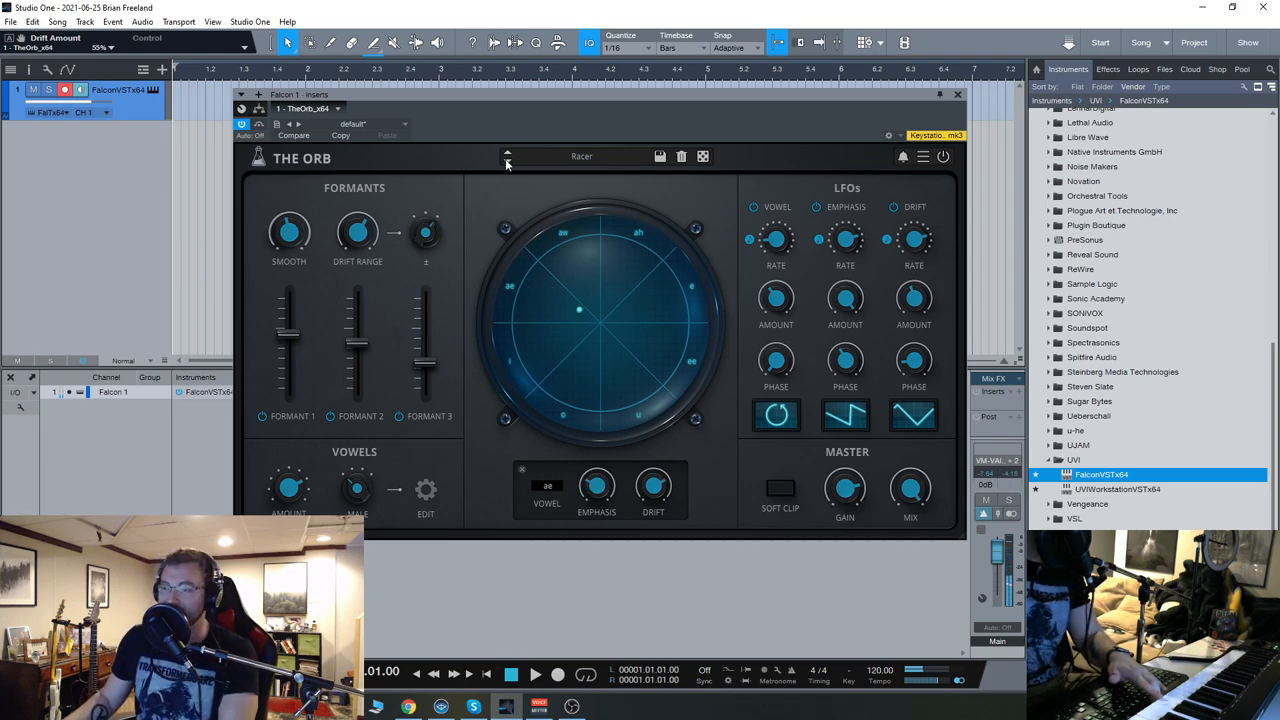
Step through the Rhythms, Racer and Roam presets, dragging the vowel point across the orb.
click(507, 156)
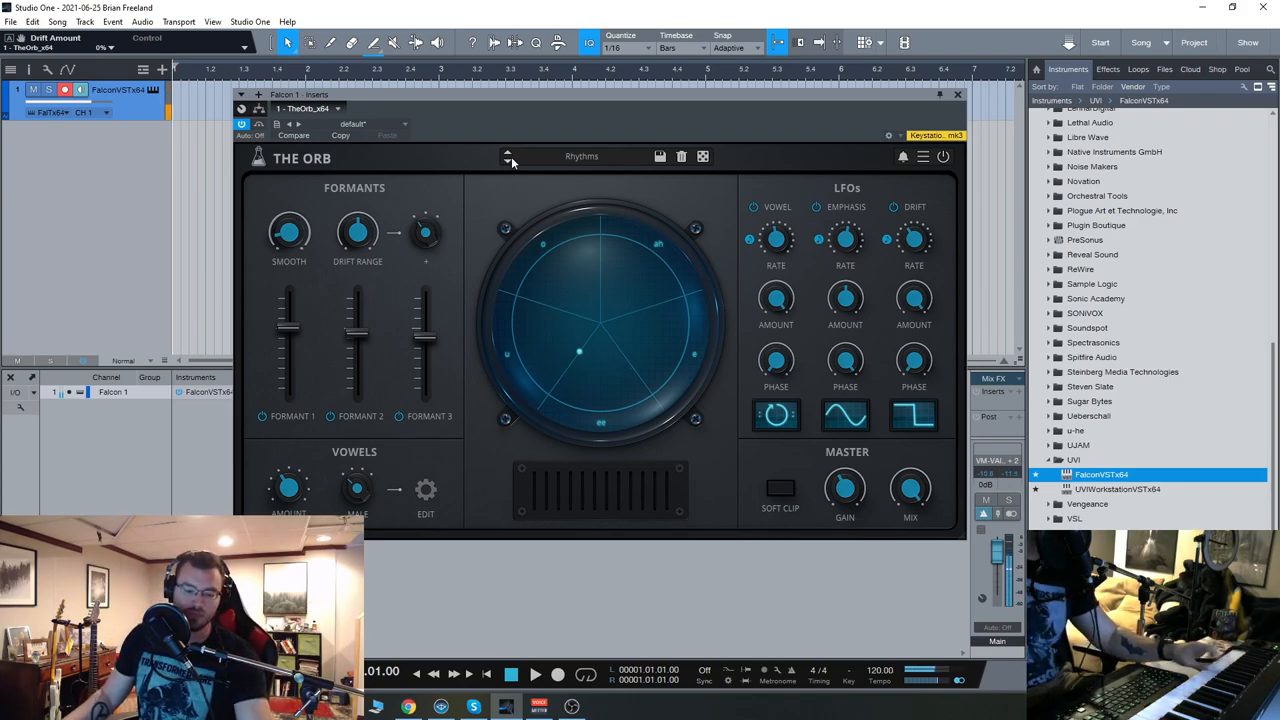
click(507, 156)
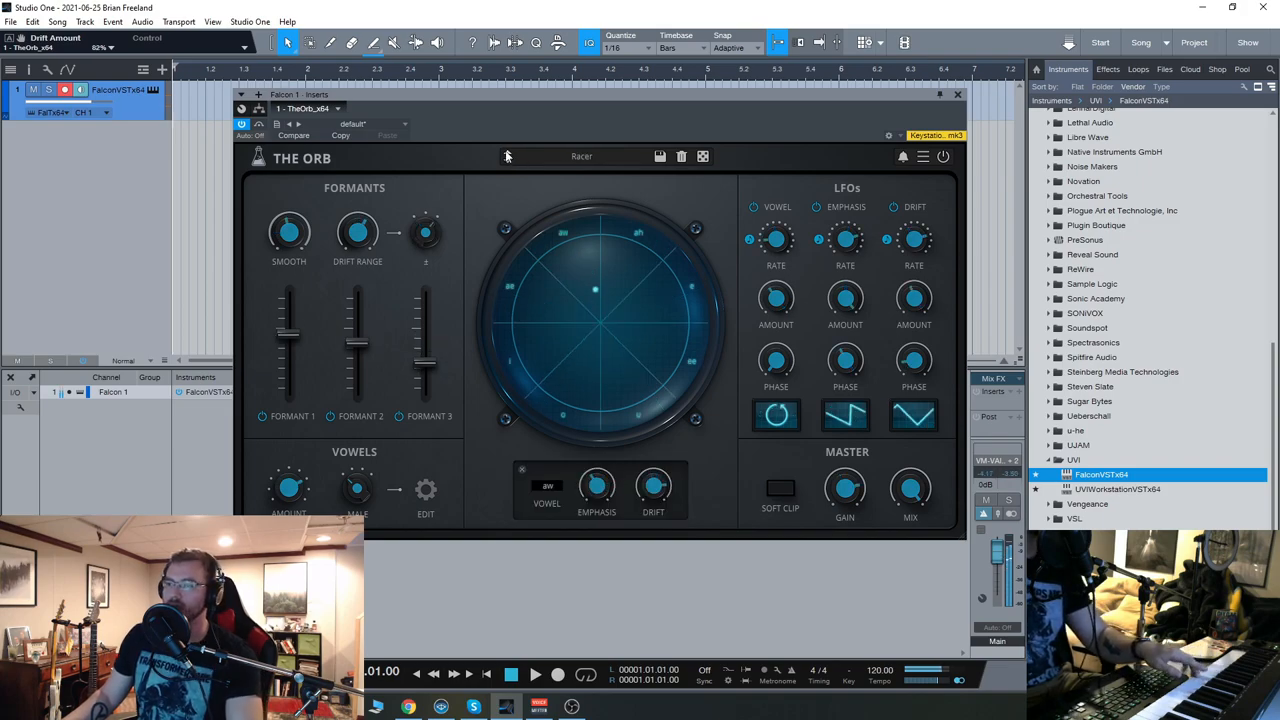
click(507, 151)
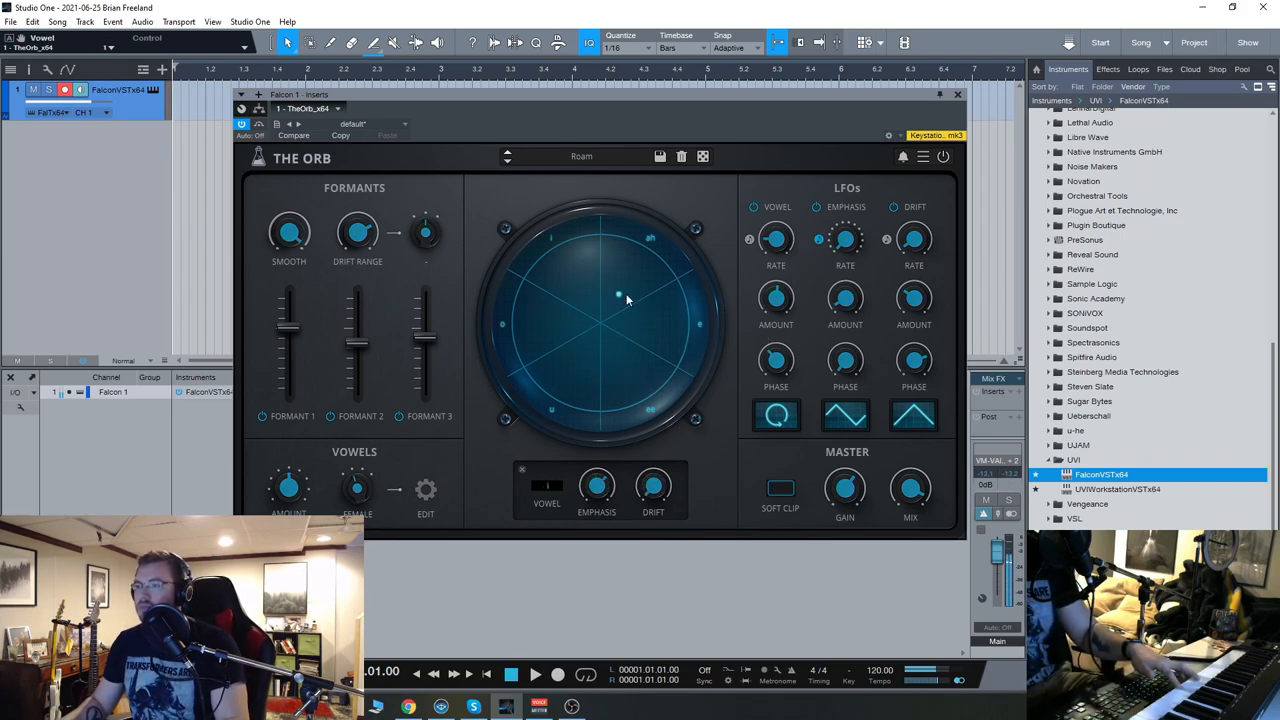
drag(618, 295, 597, 362)
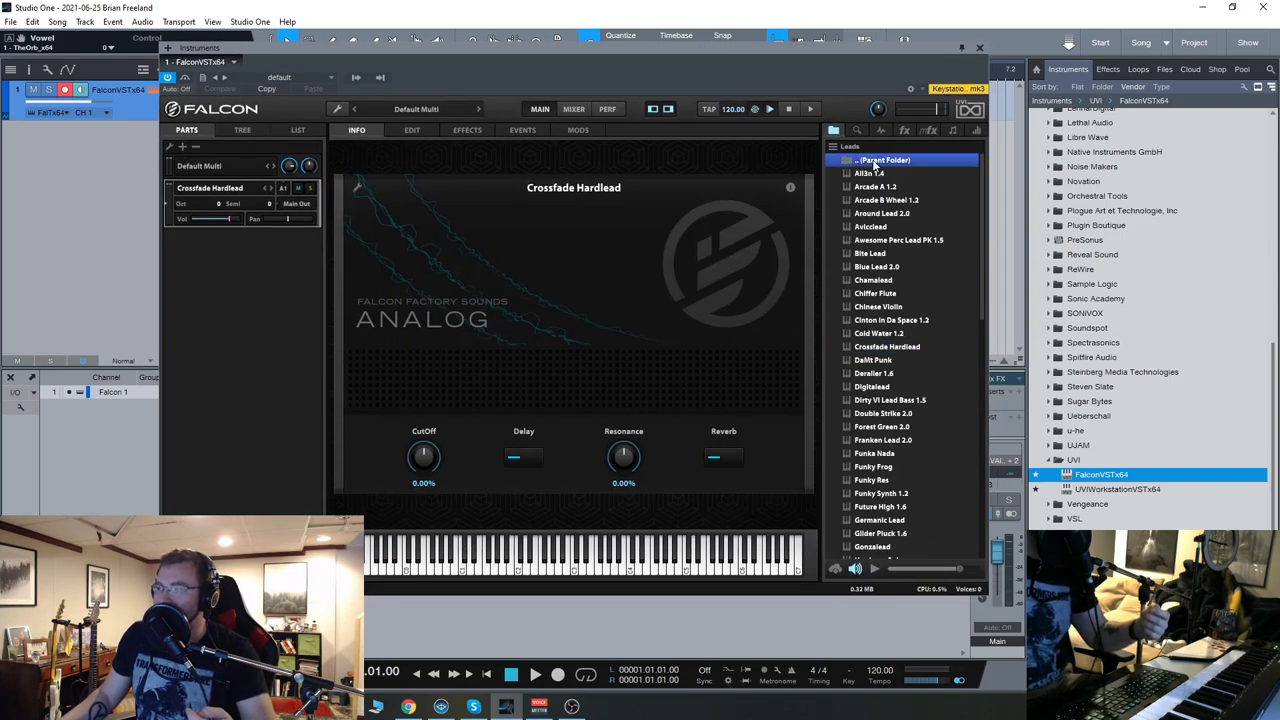
Go up to Falcon Factory's category list in the browser and pick a sound folder.
click(884, 160)
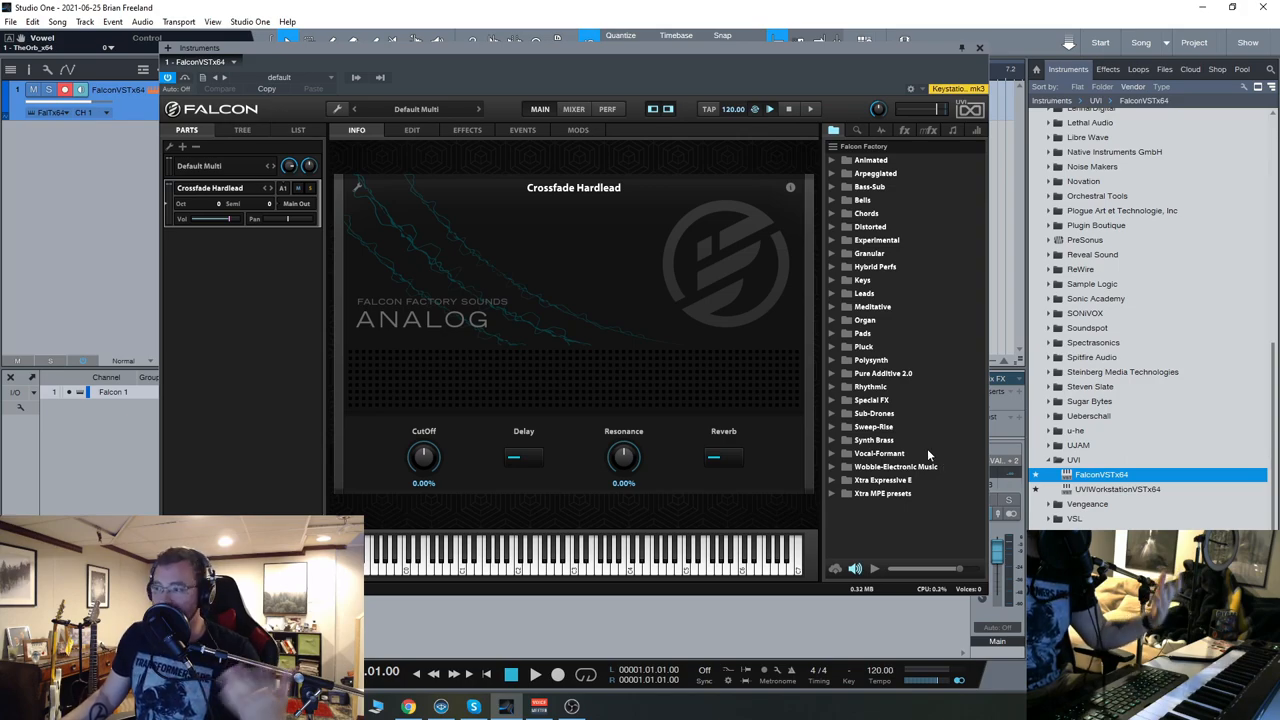
mouse_move(890, 442)
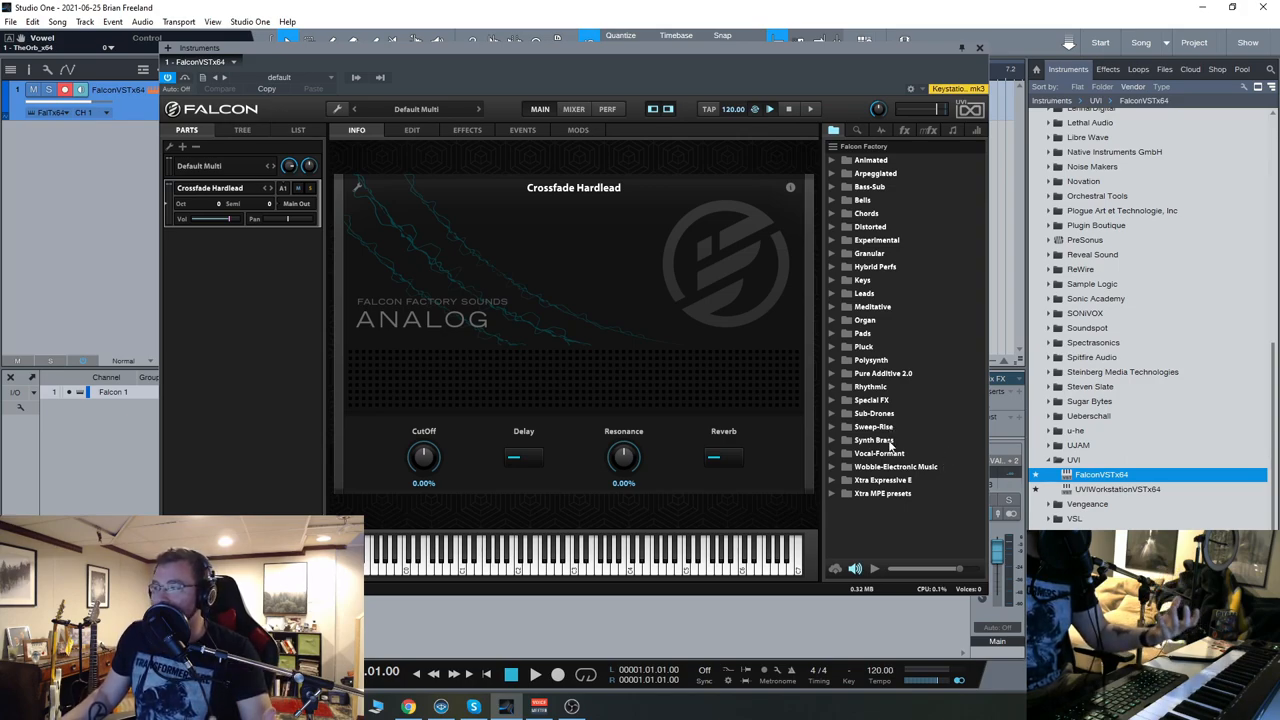
click(874, 440)
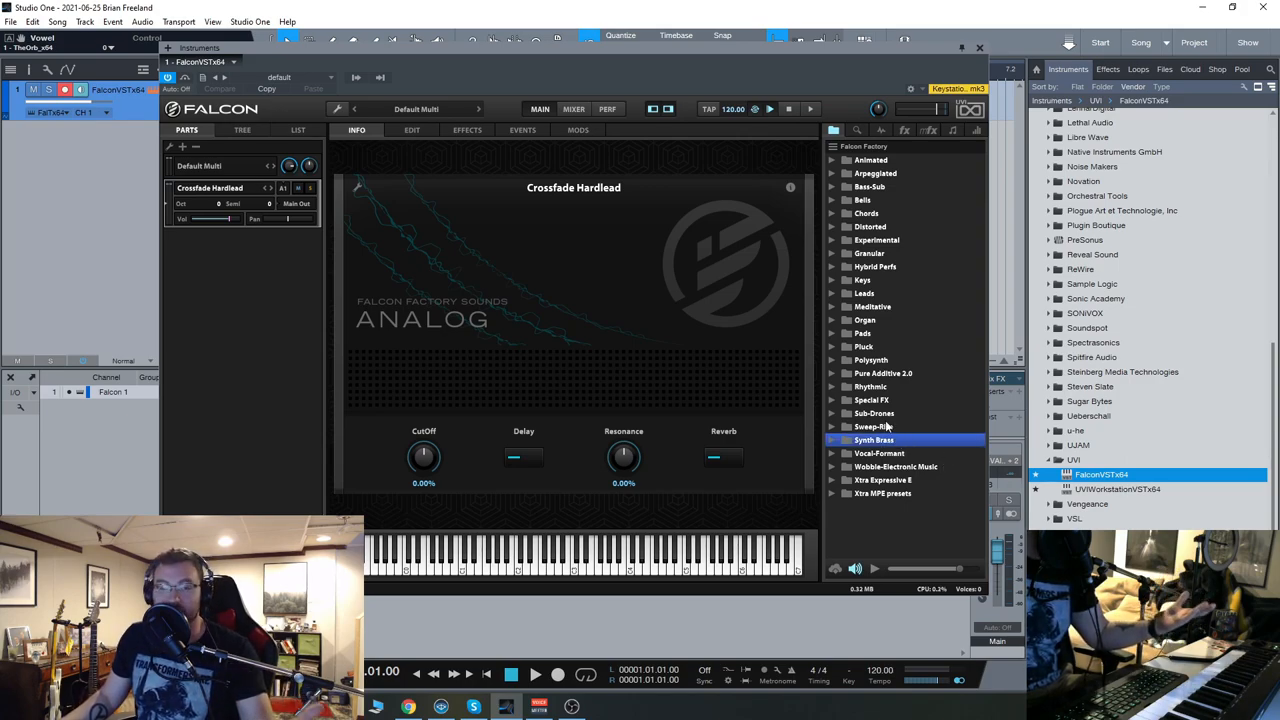
mouse_move(900, 252)
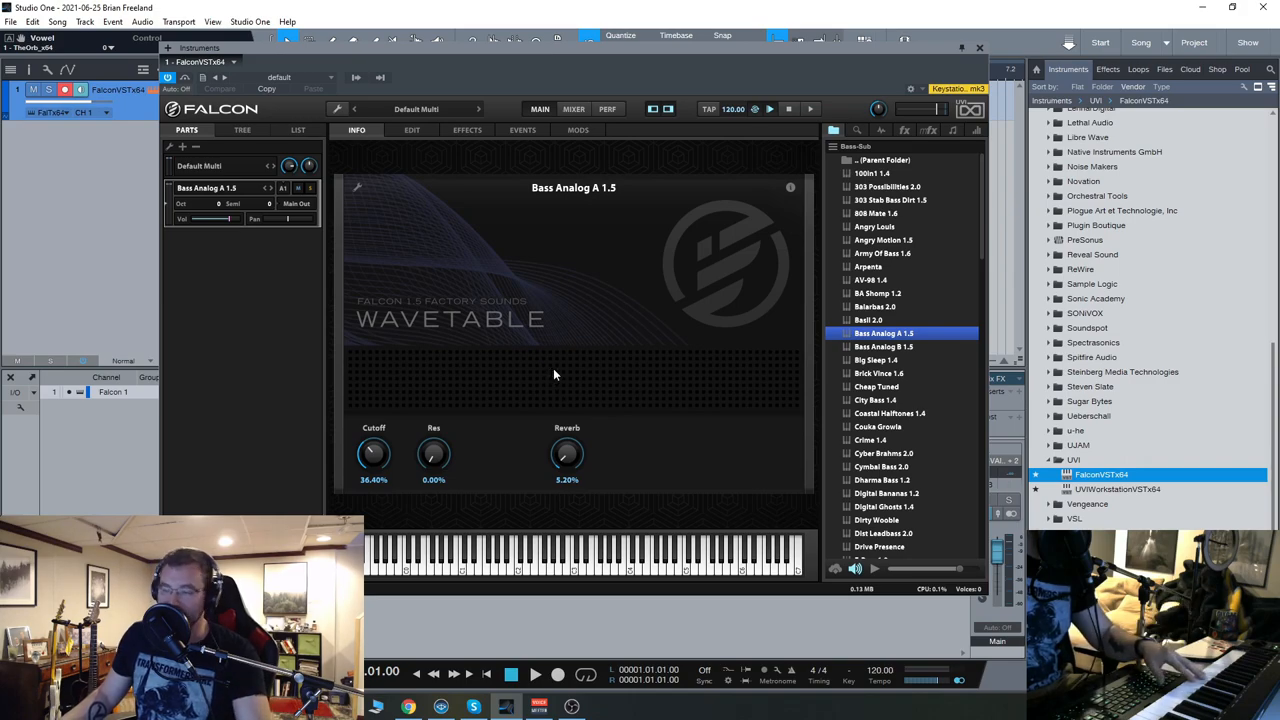
mouse_move(490, 308)
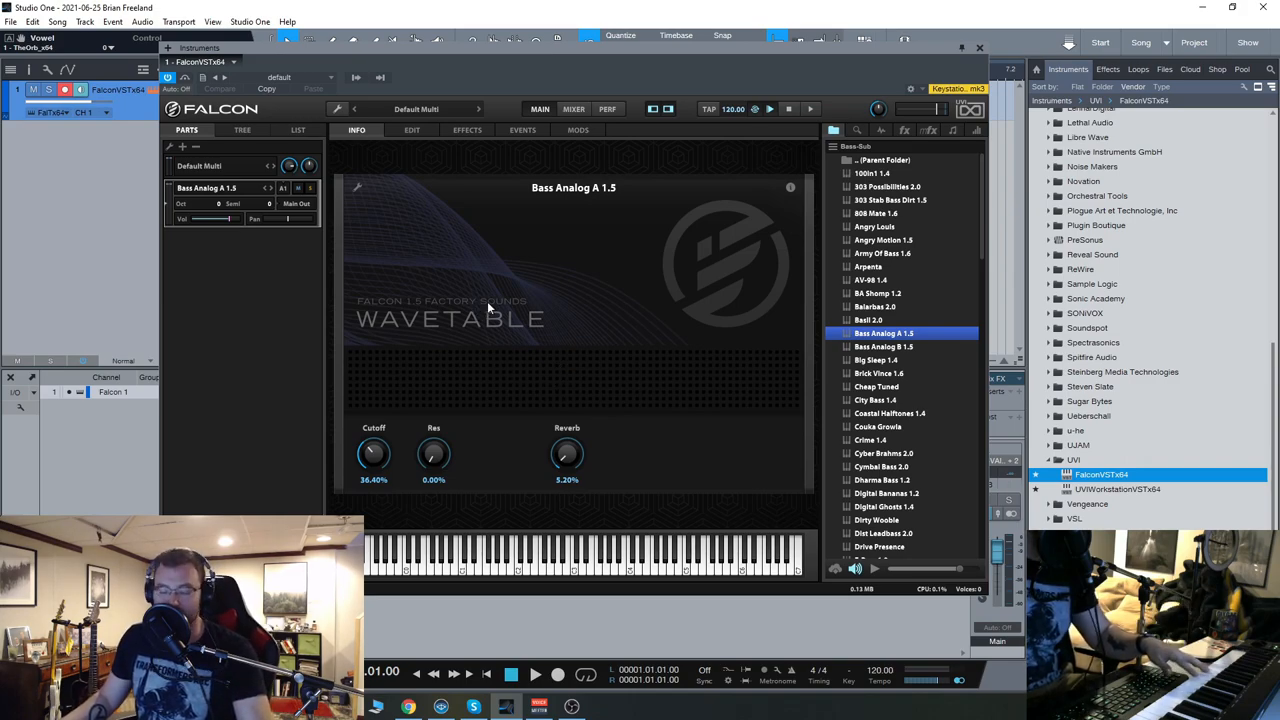
mouse_move(613, 50)
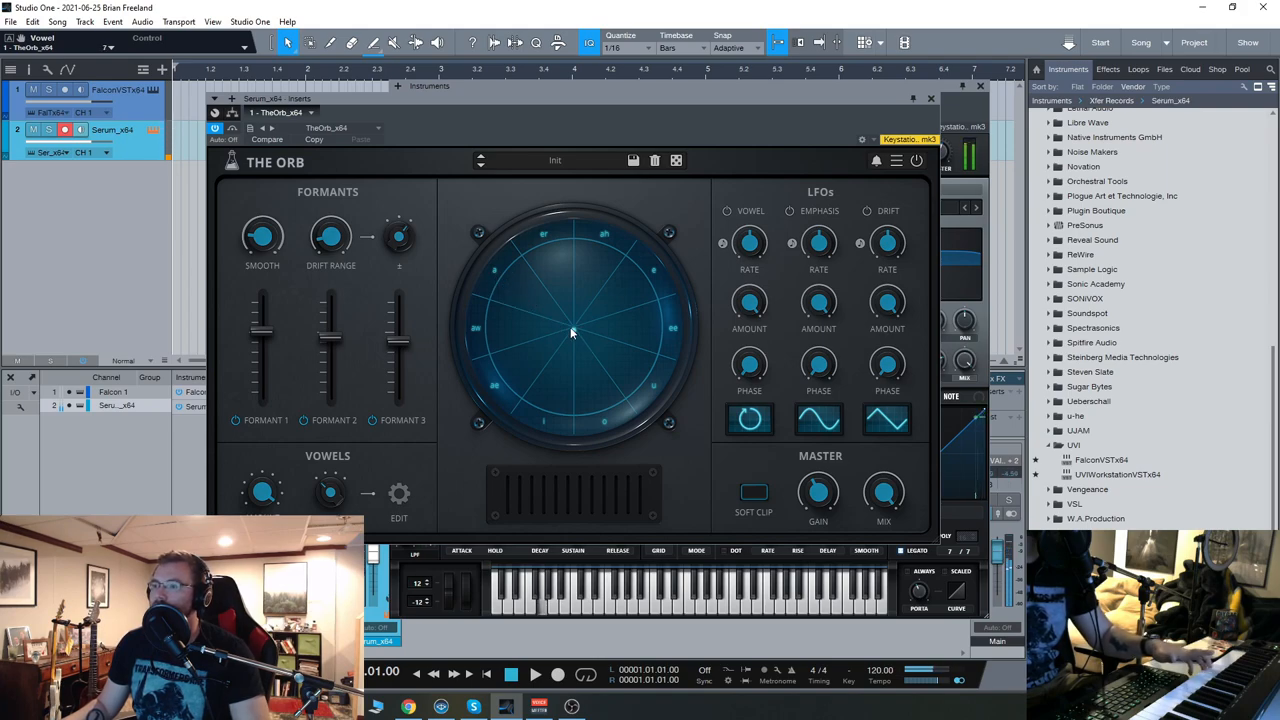
mouse_move(658, 335)
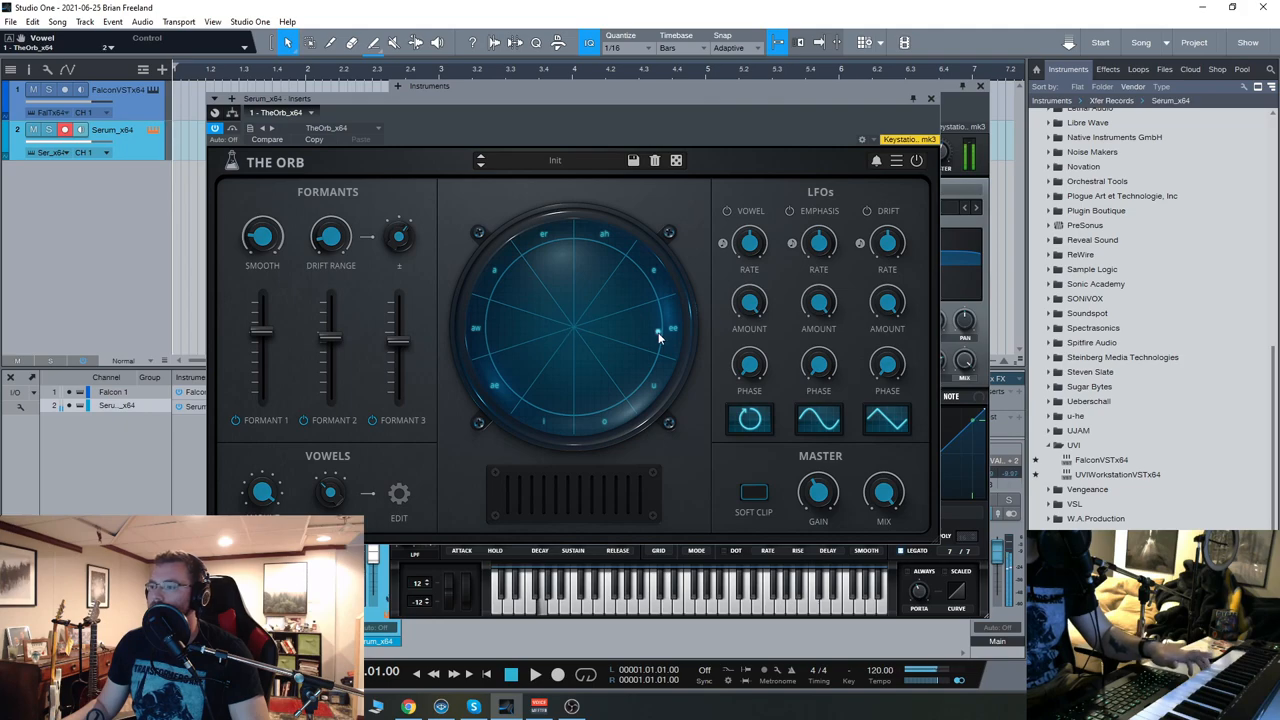
mouse_move(582, 331)
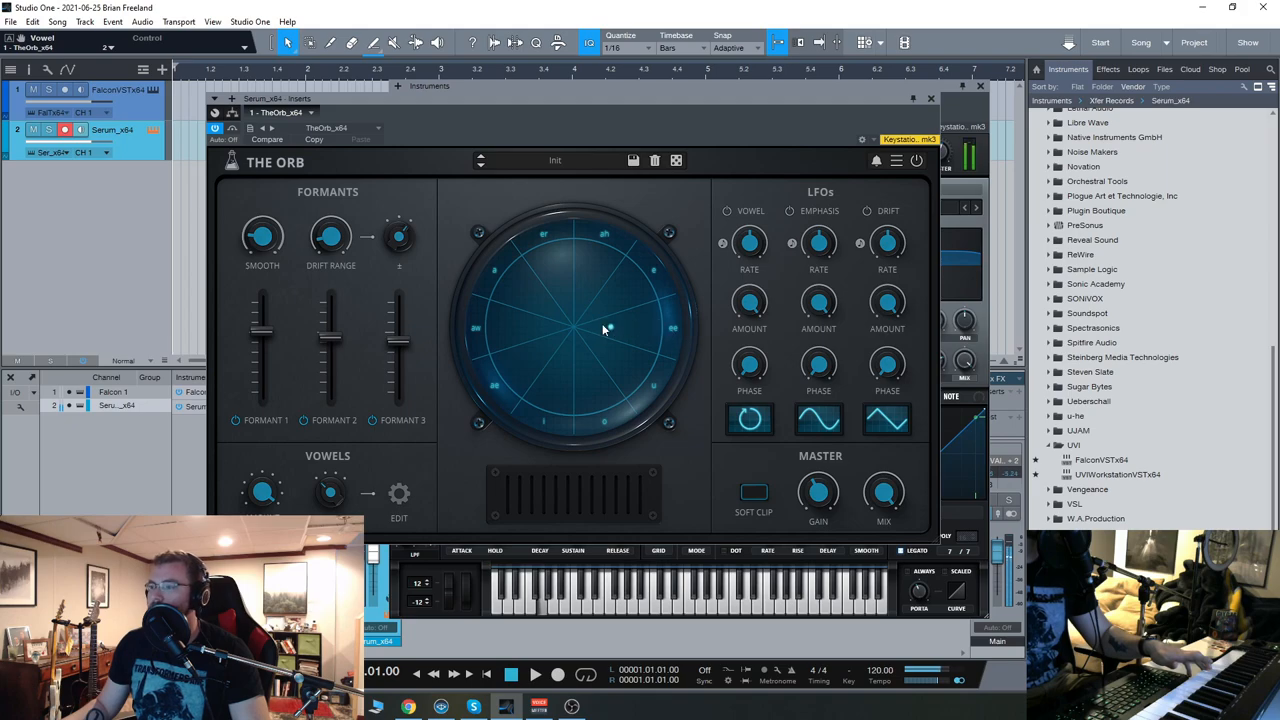
mouse_move(658, 333)
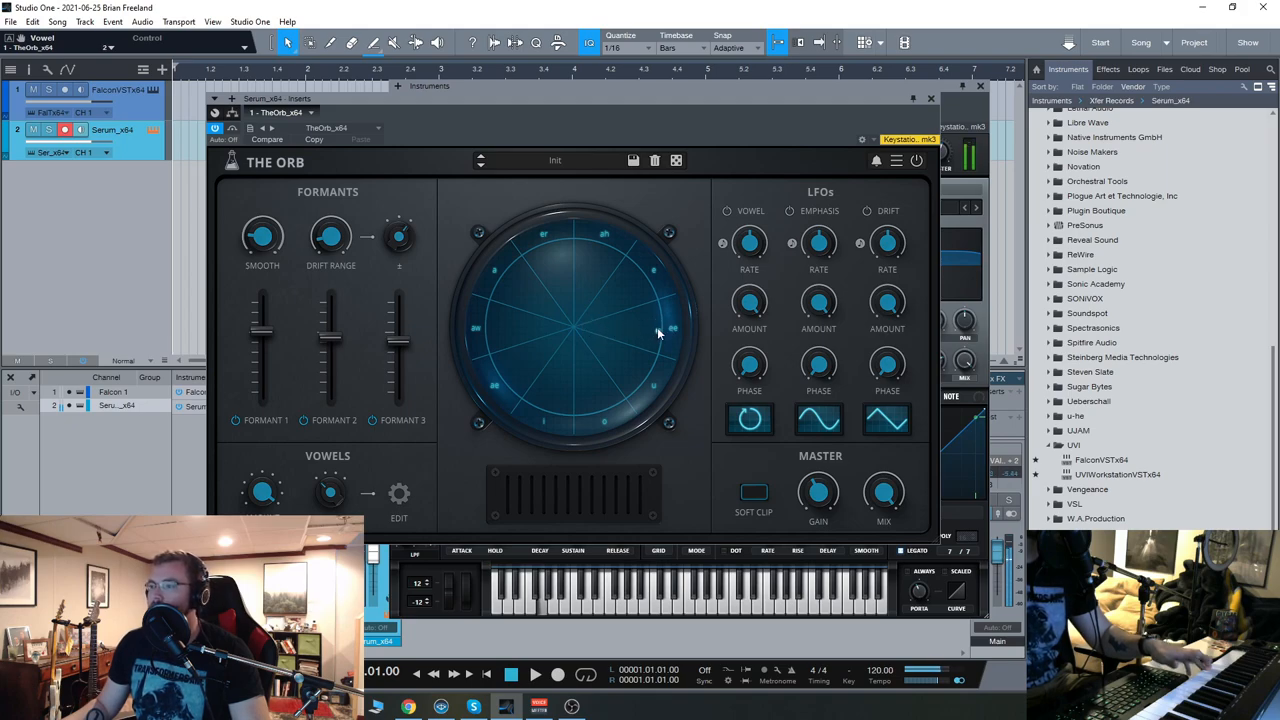